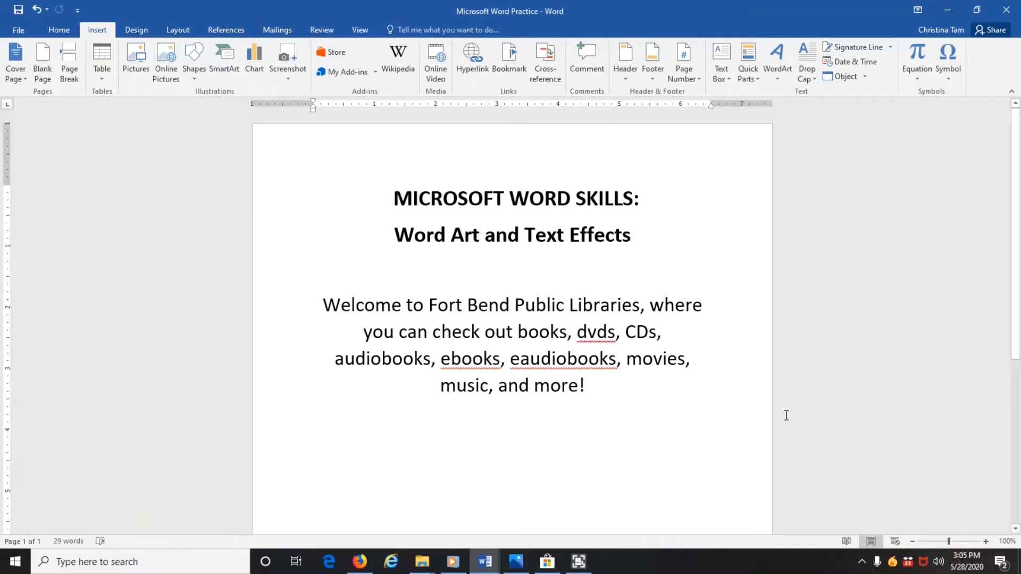
mouse_move(811, 392)
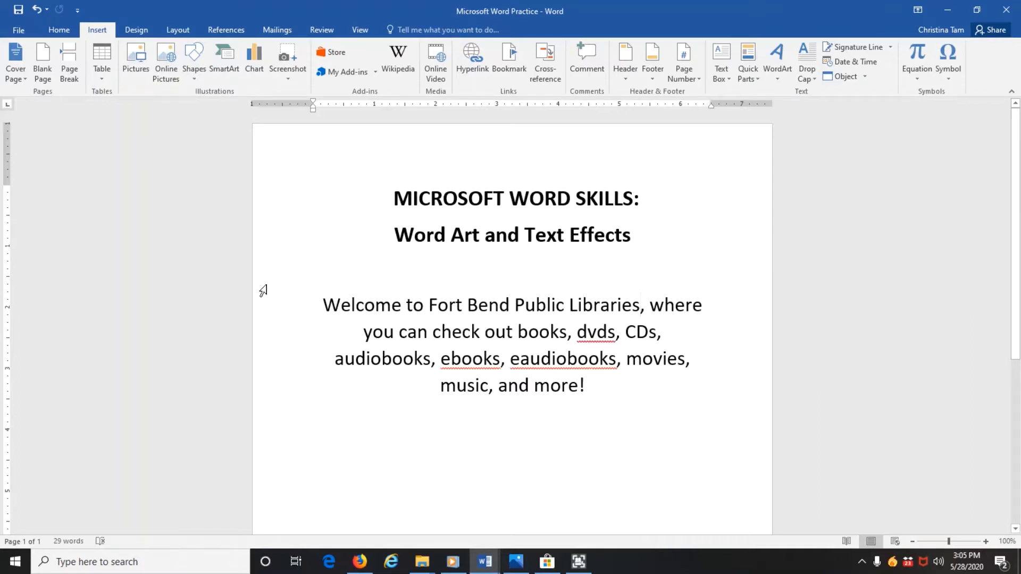
Select the heading text MICROSOFT WORD SKILLS without the trailing colon
left_click(640, 306)
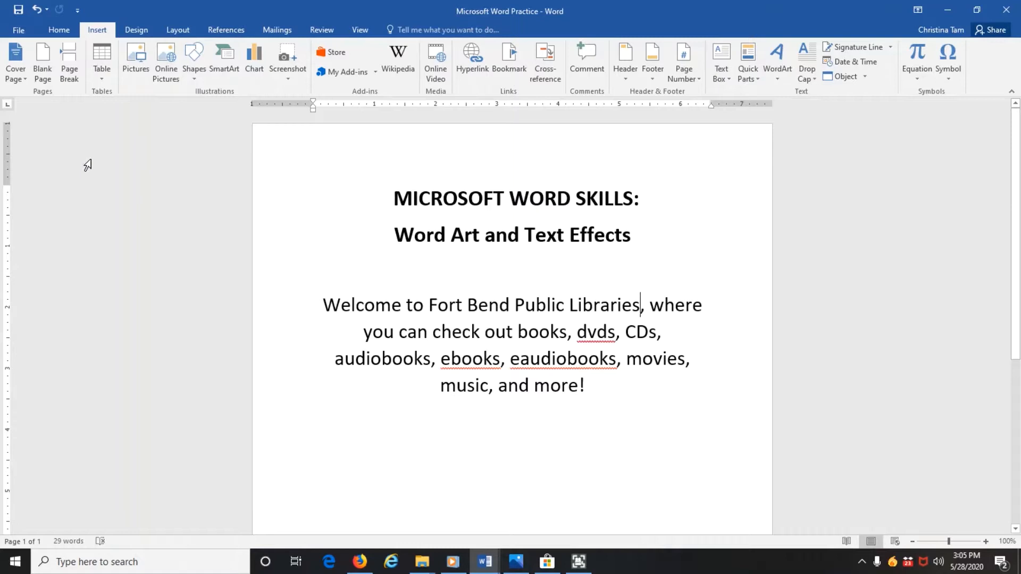
mouse_move(3, 145)
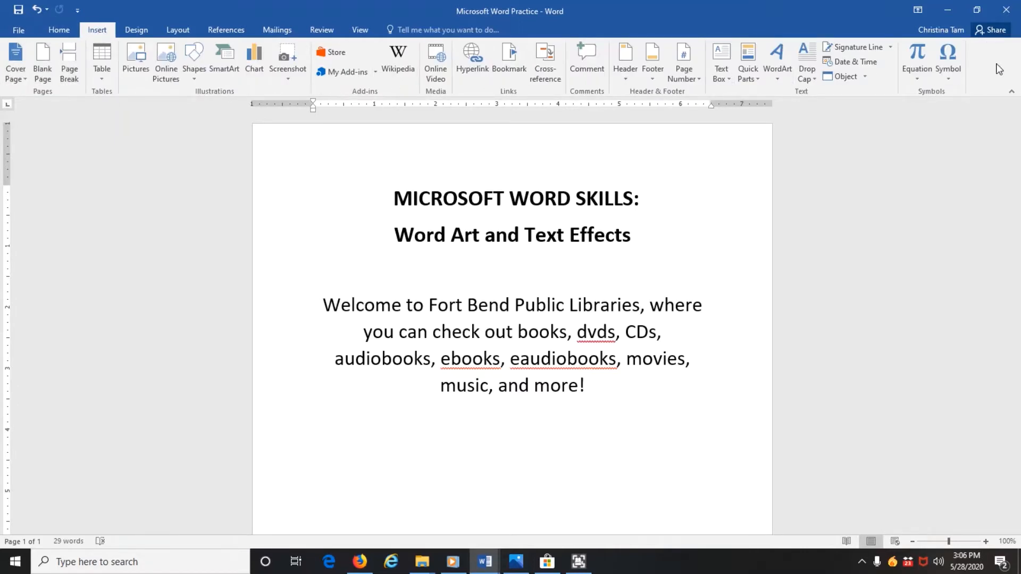
left_click(641, 306)
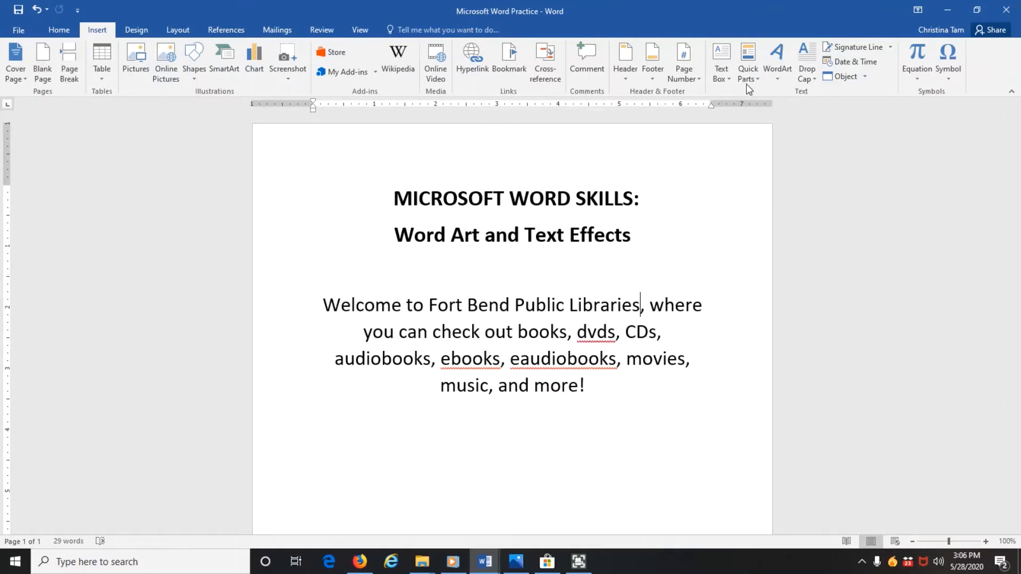
mouse_move(777, 58)
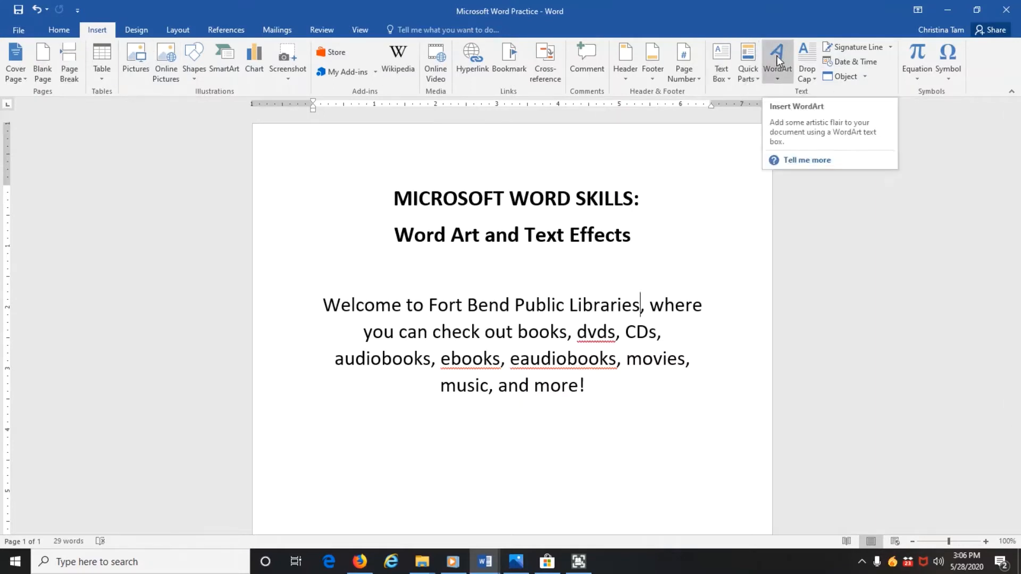
mouse_move(794, 70)
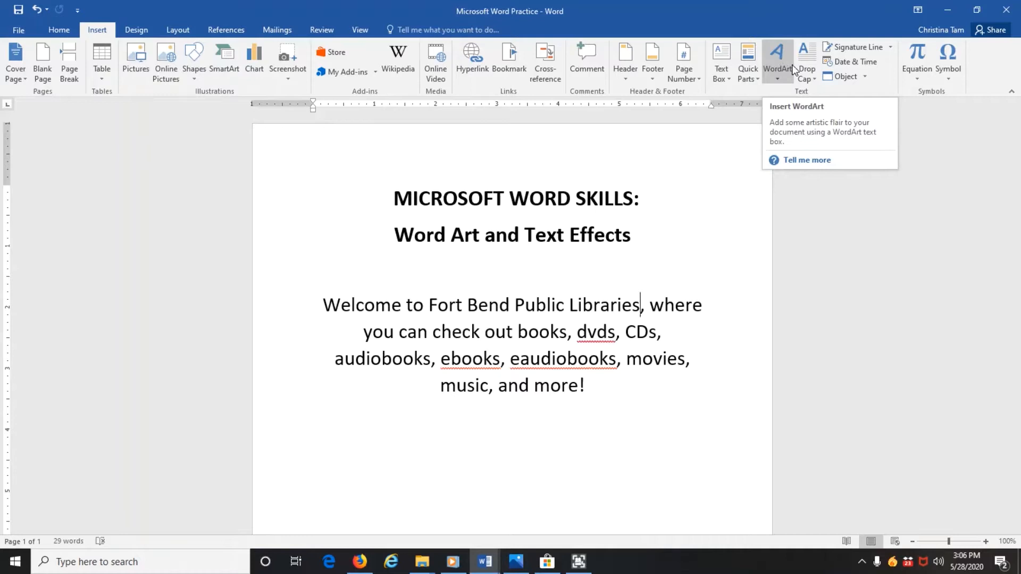
mouse_move(774, 62)
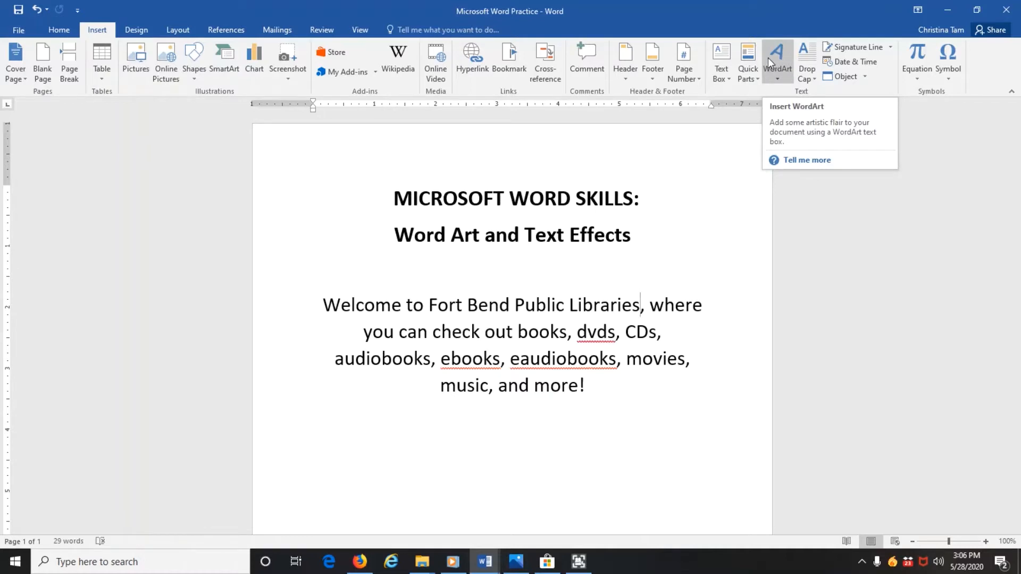
mouse_move(483, 246)
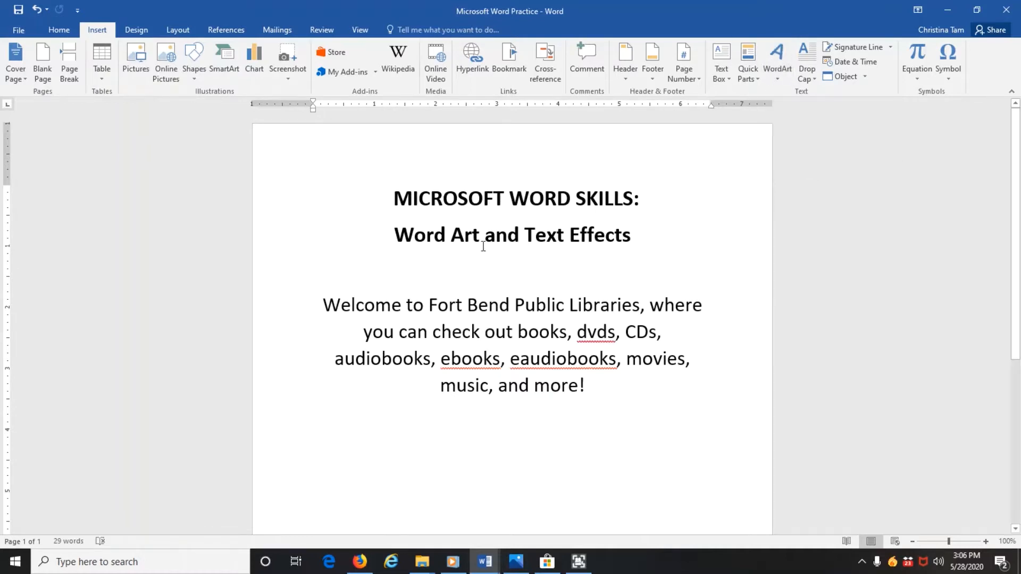
left_click_drag(393, 199, 526, 199)
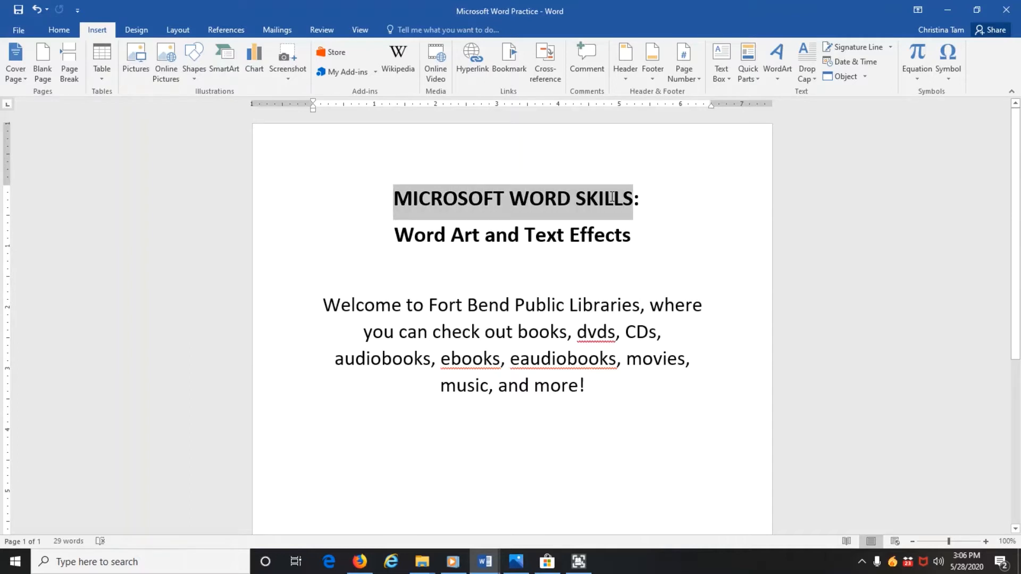
left_click(417, 199)
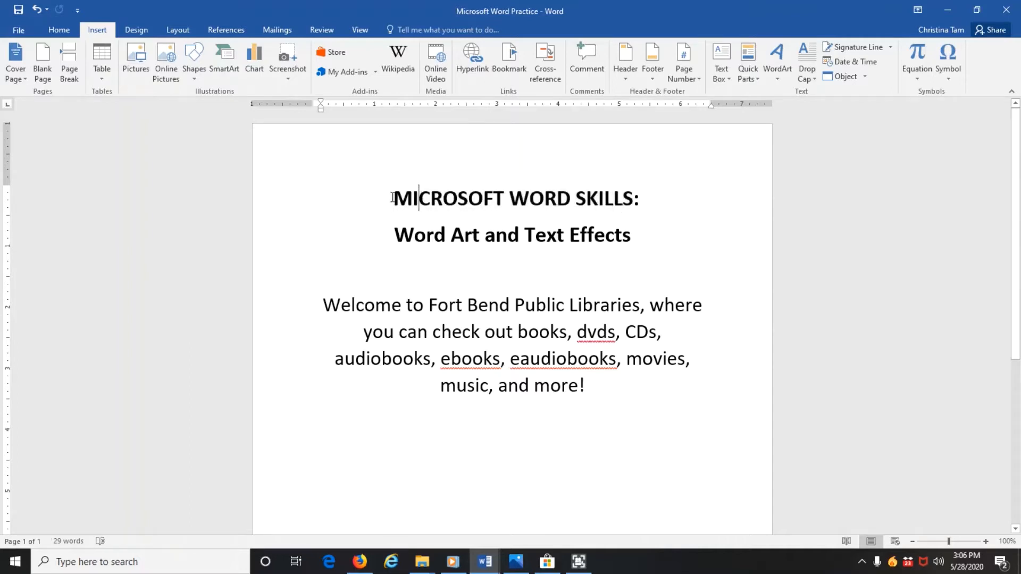
left_click_drag(392, 199, 638, 199)
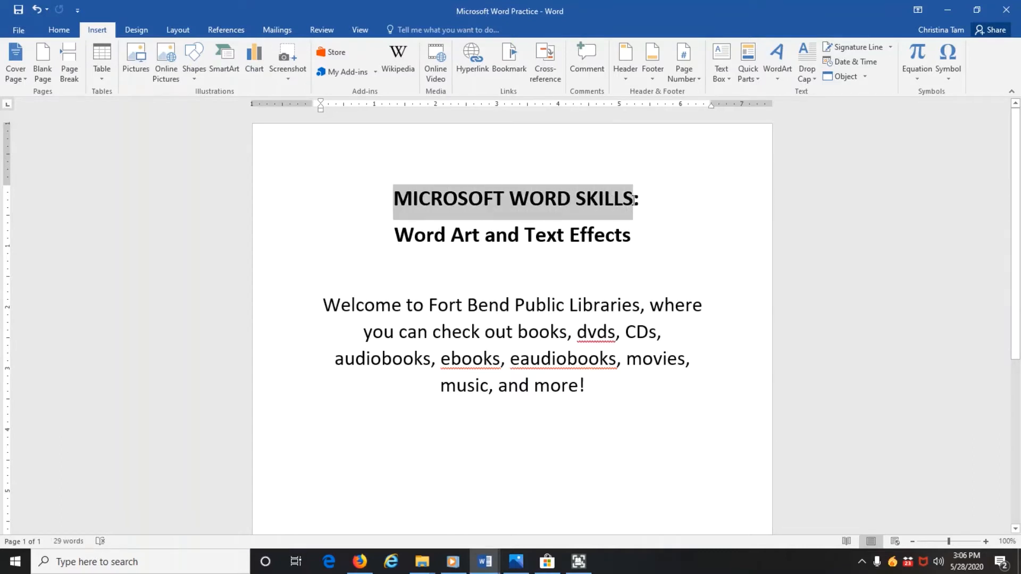
left_click_drag(394, 199, 638, 199)
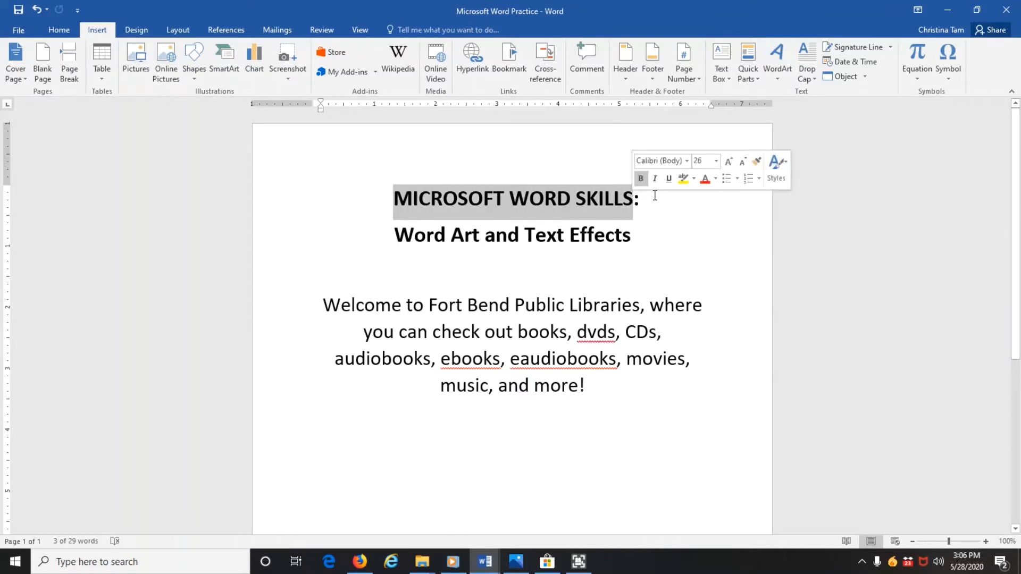
mouse_move(778, 59)
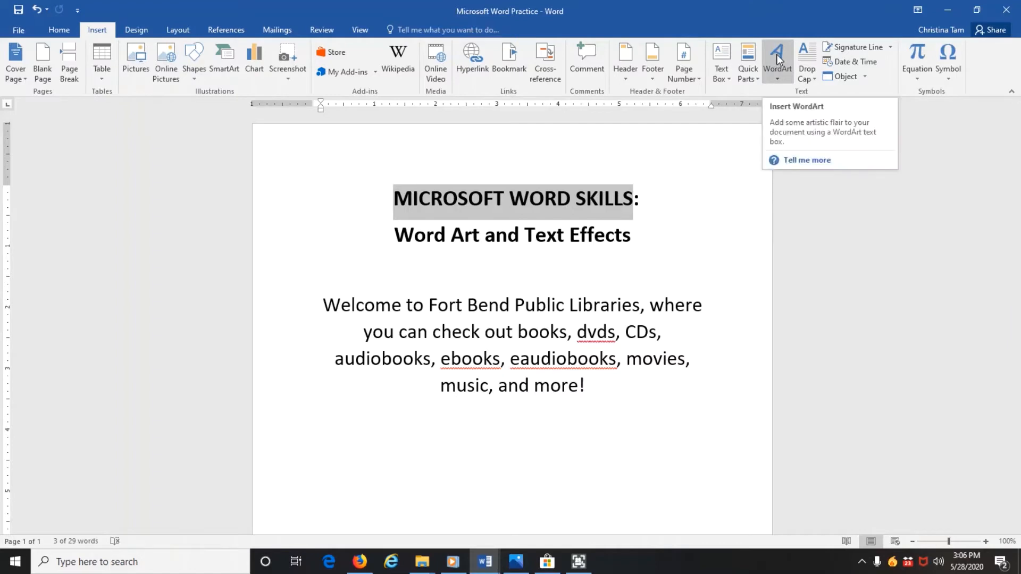
mouse_move(785, 68)
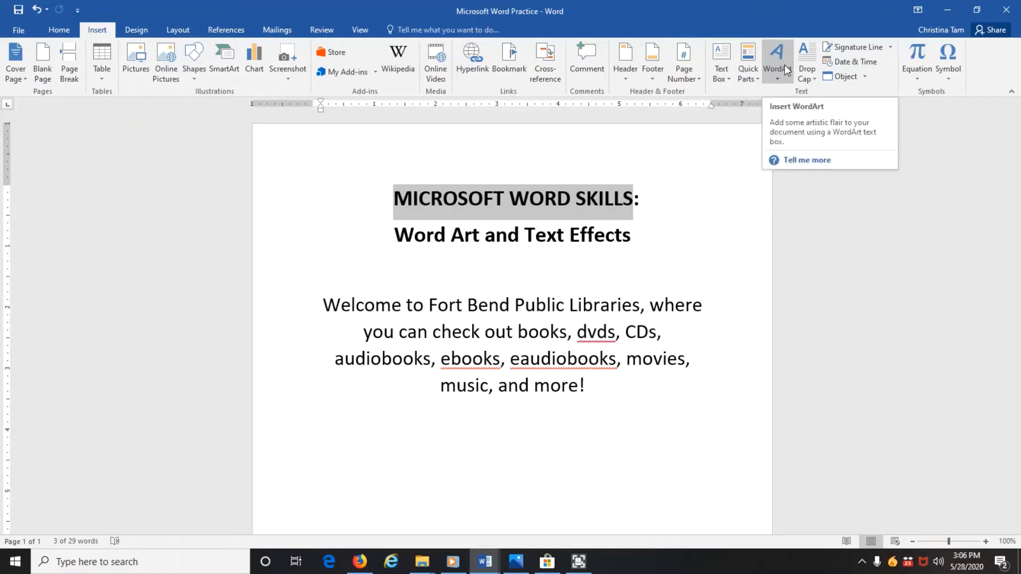
Bring up the WordArt style gallery from the Insert ribbon for the selected heading
left_click(776, 58)
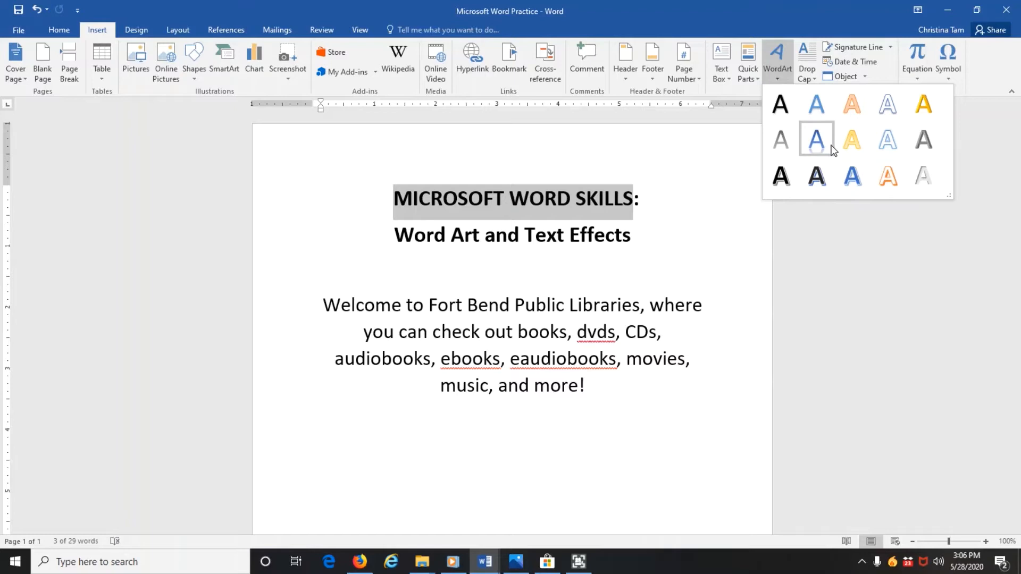
Make the heading blue reflected WordArt below the welcome paragraph, resized onto two lines
left_click(816, 140)
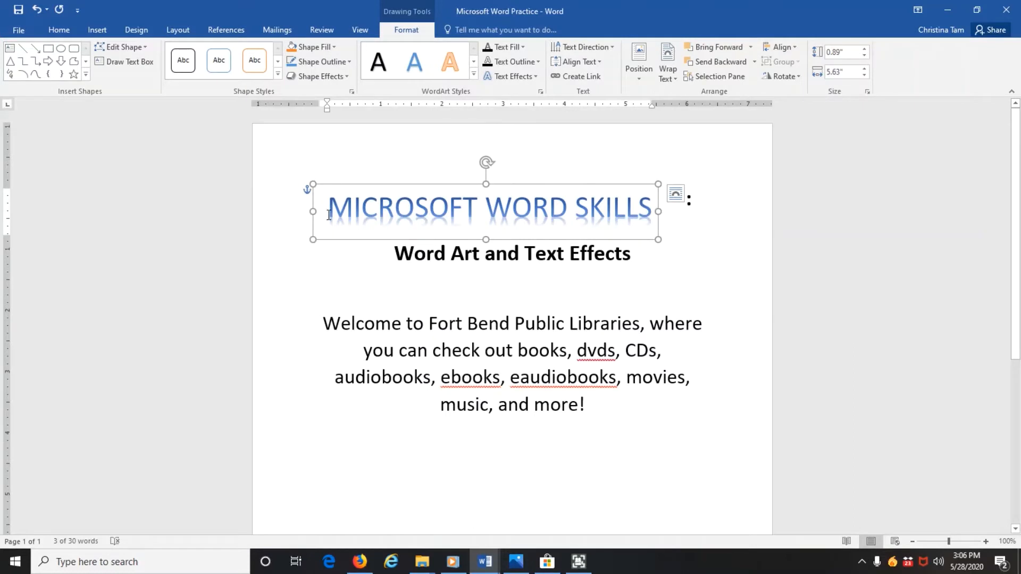
mouse_move(629, 218)
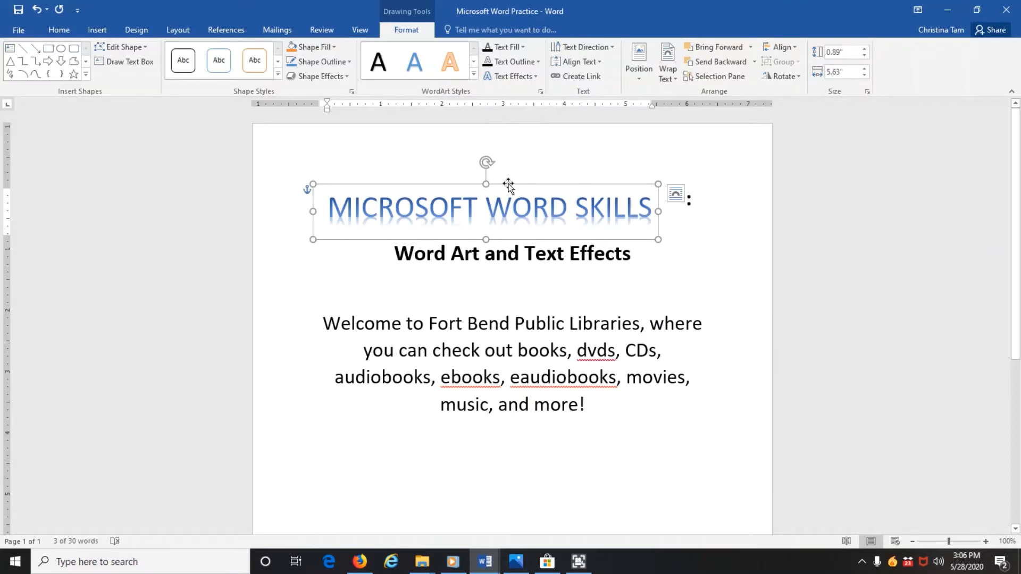
mouse_move(512, 246)
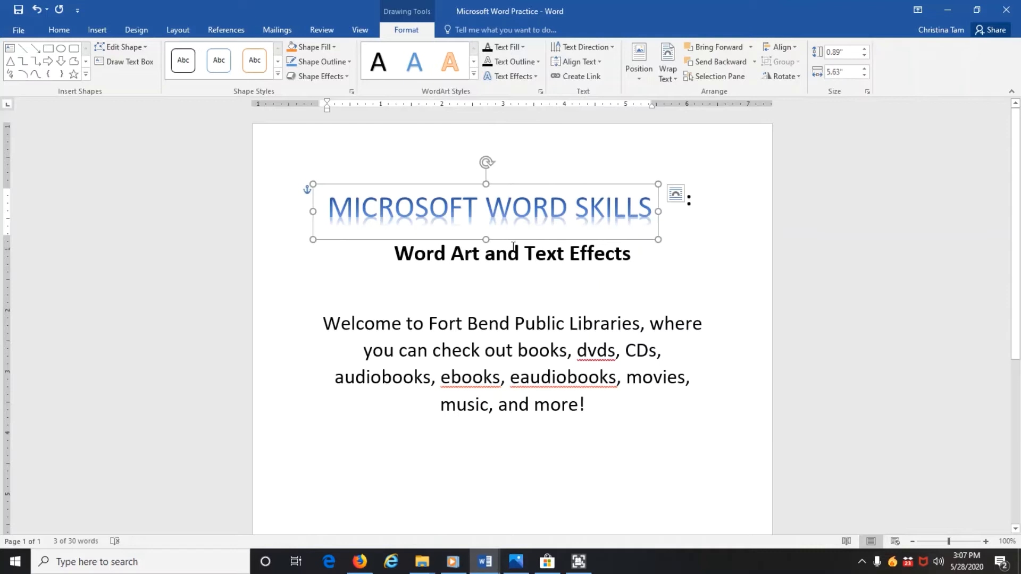
mouse_move(550, 180)
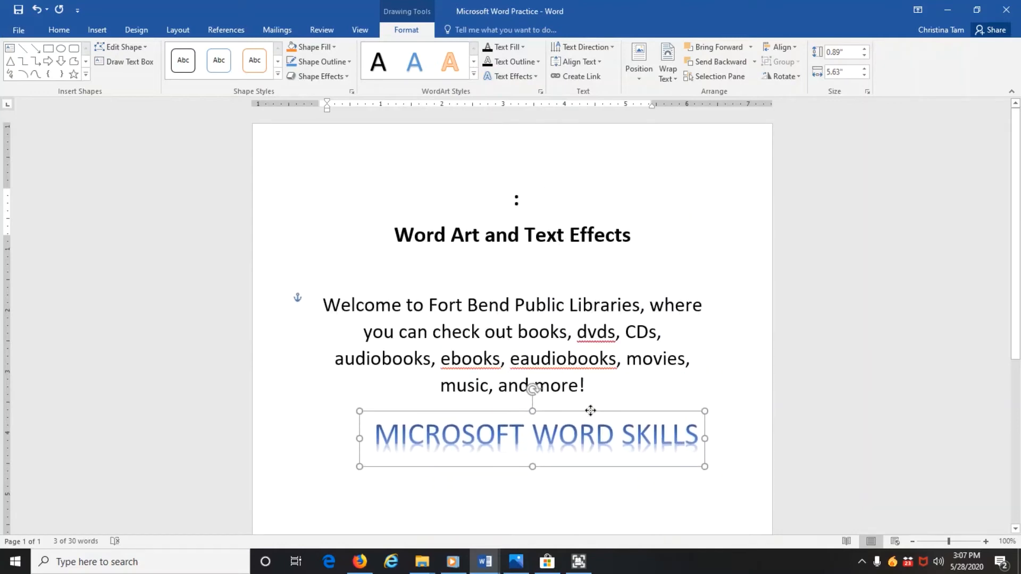
scroll("down", 3)
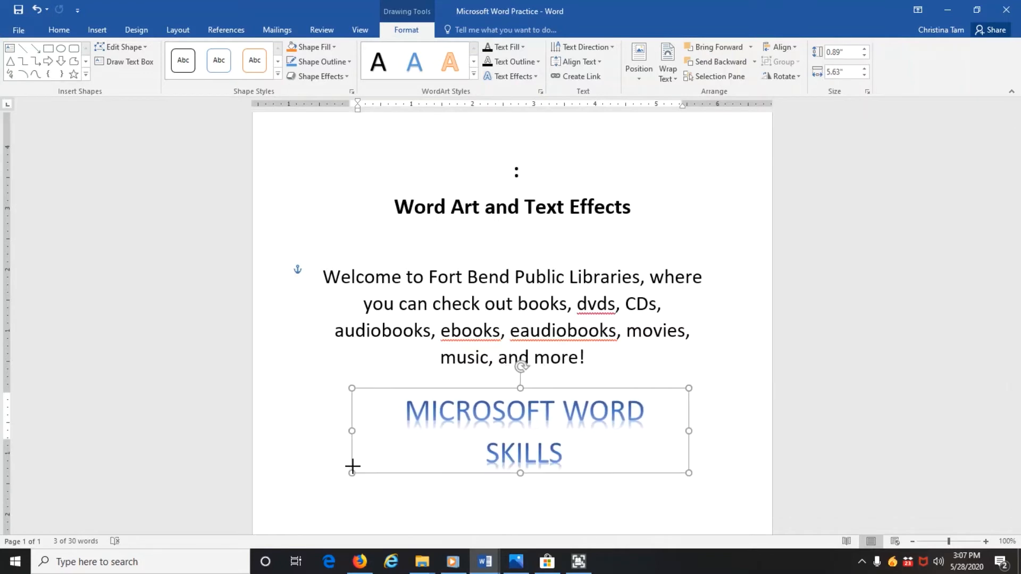
left_click_drag(352, 473, 332, 505)
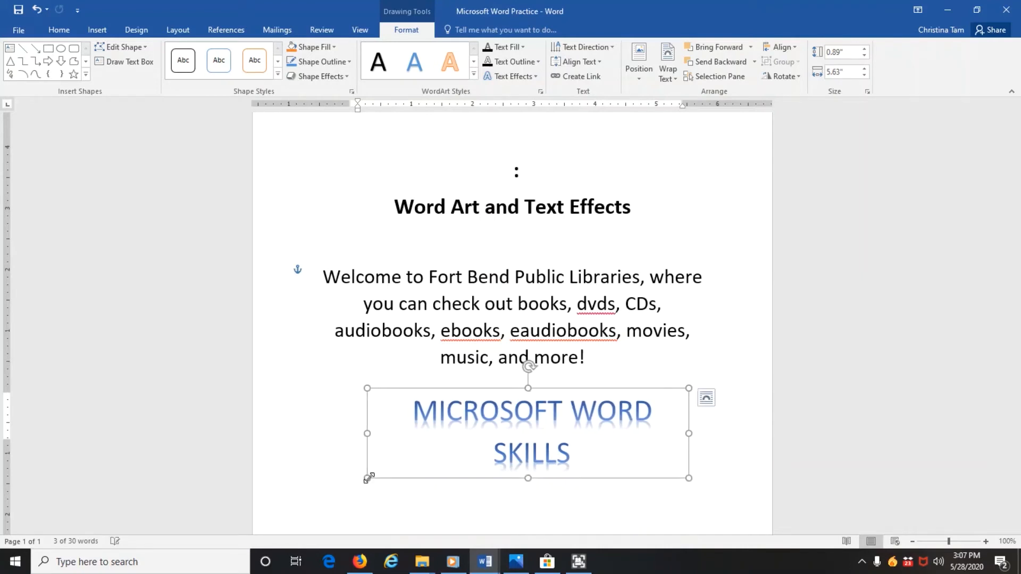
Set the WordArt text to Arial Rounded at 72 pt, then shrink it one step to 48 pt
left_click(414, 412)
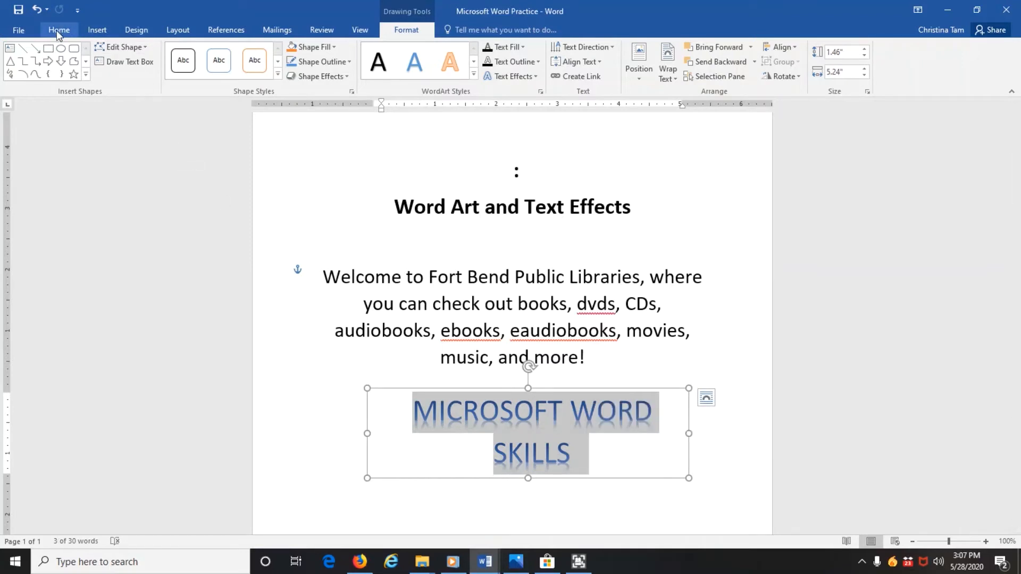
left_click(59, 30)
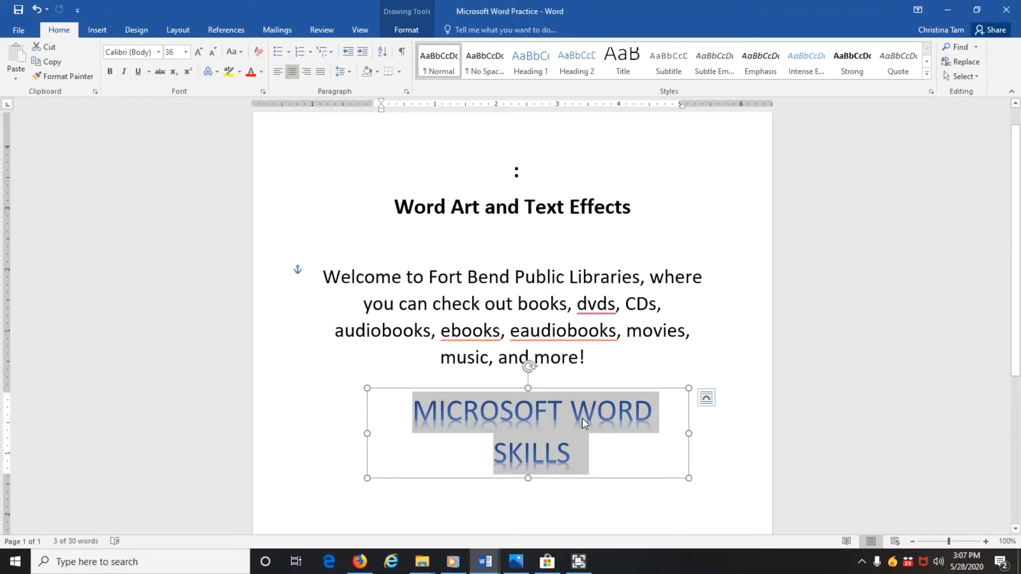
mouse_move(576, 420)
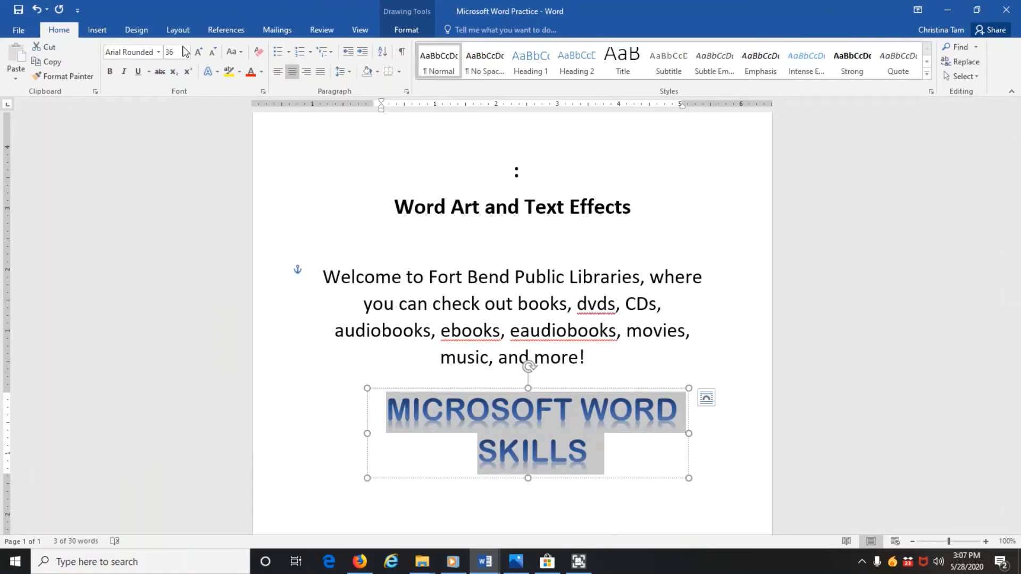
left_click(185, 52)
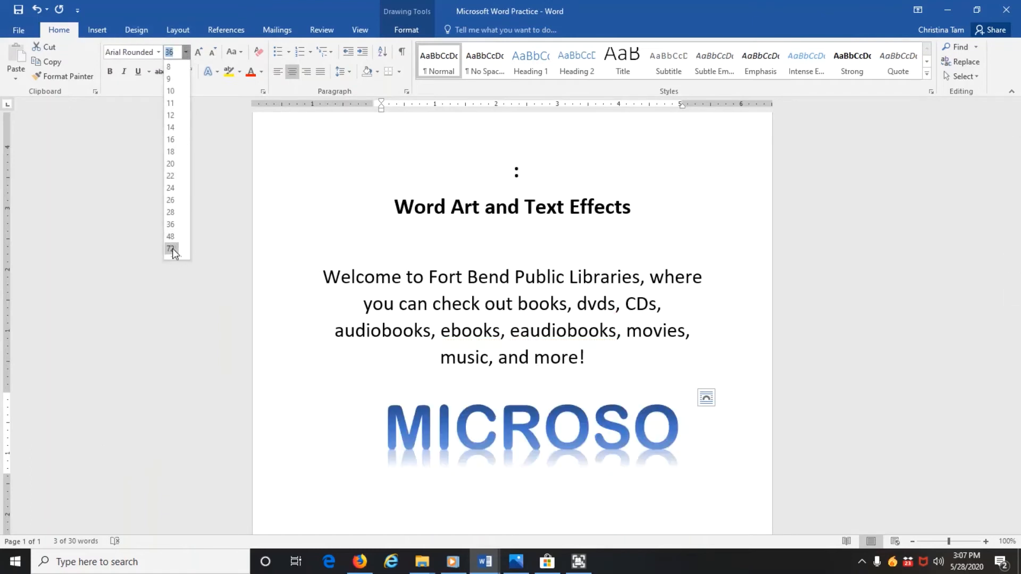
left_click(170, 249)
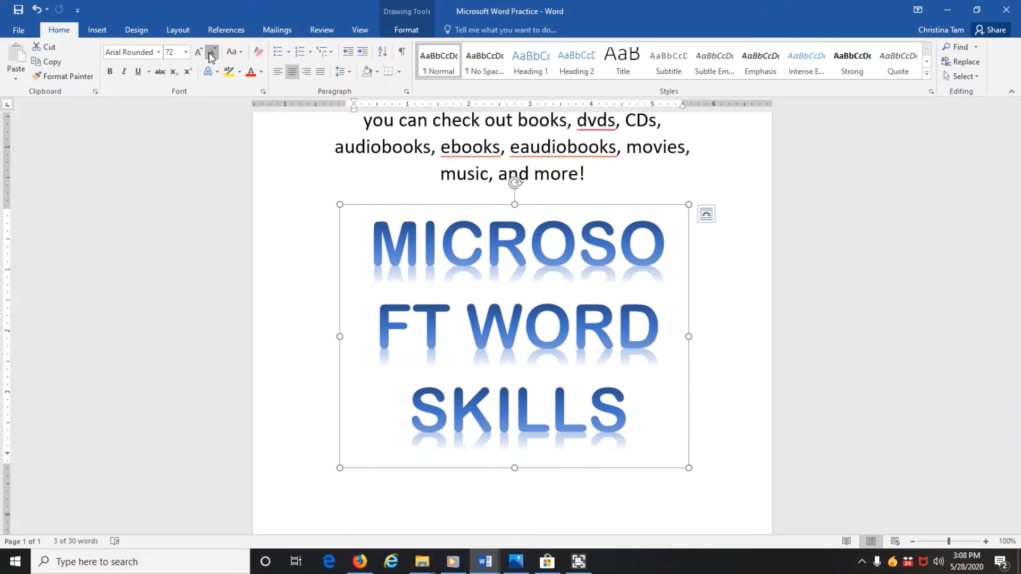
left_click(211, 52)
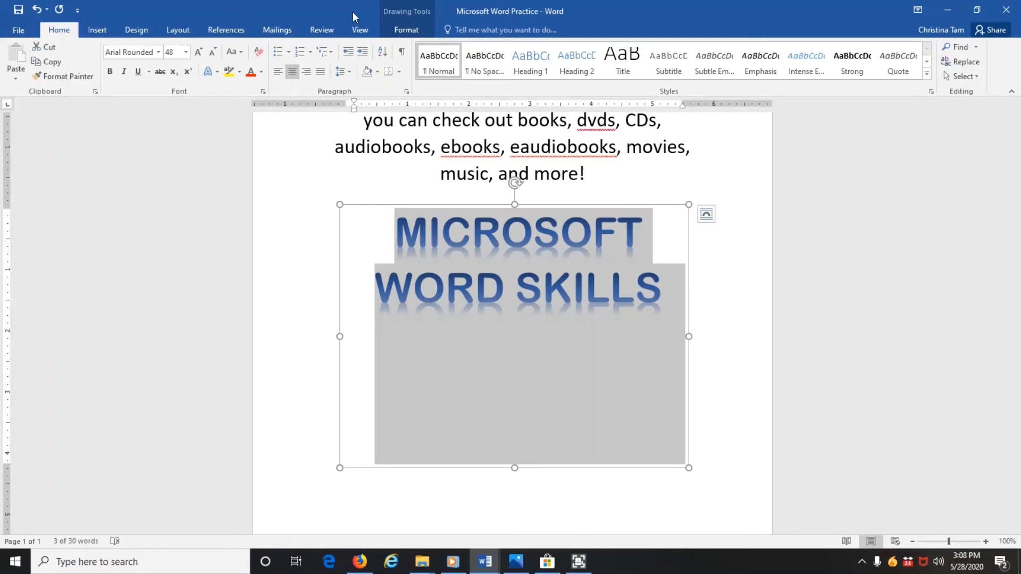
mouse_move(414, 16)
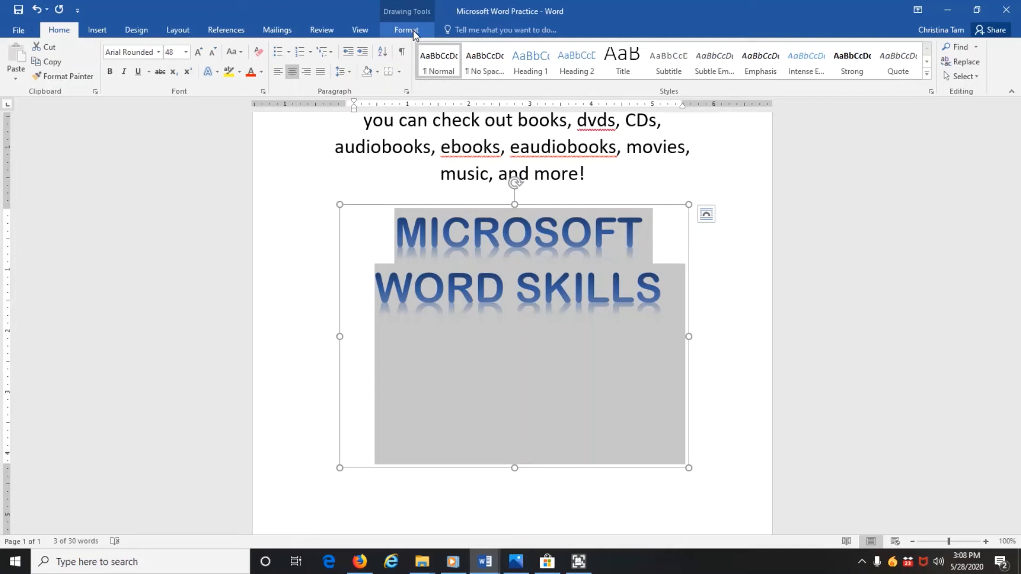
Give the MICROSOFT line a gold WordArt letter style, leaving WORD SKILLS blue
left_click(405, 30)
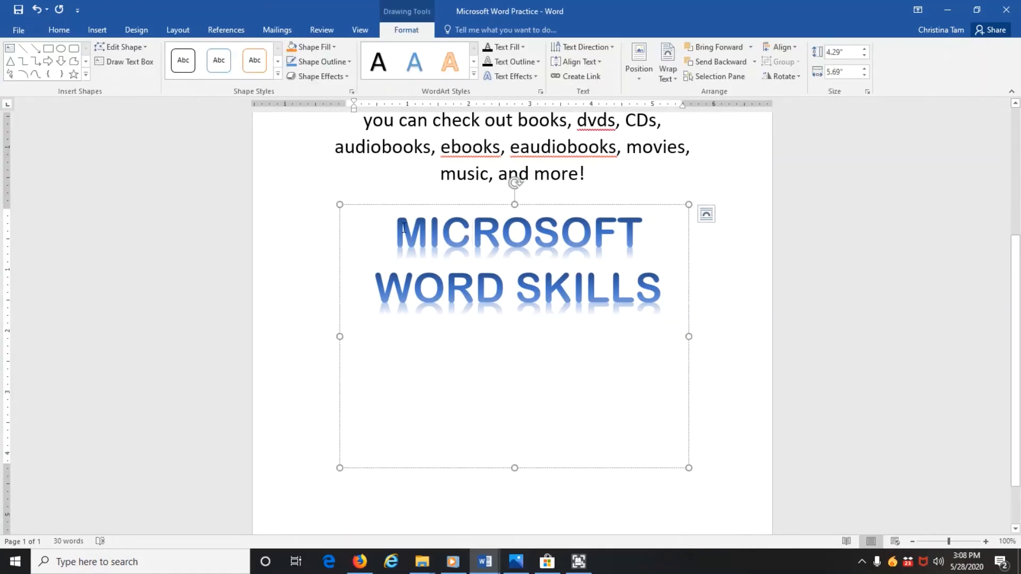
mouse_move(402, 205)
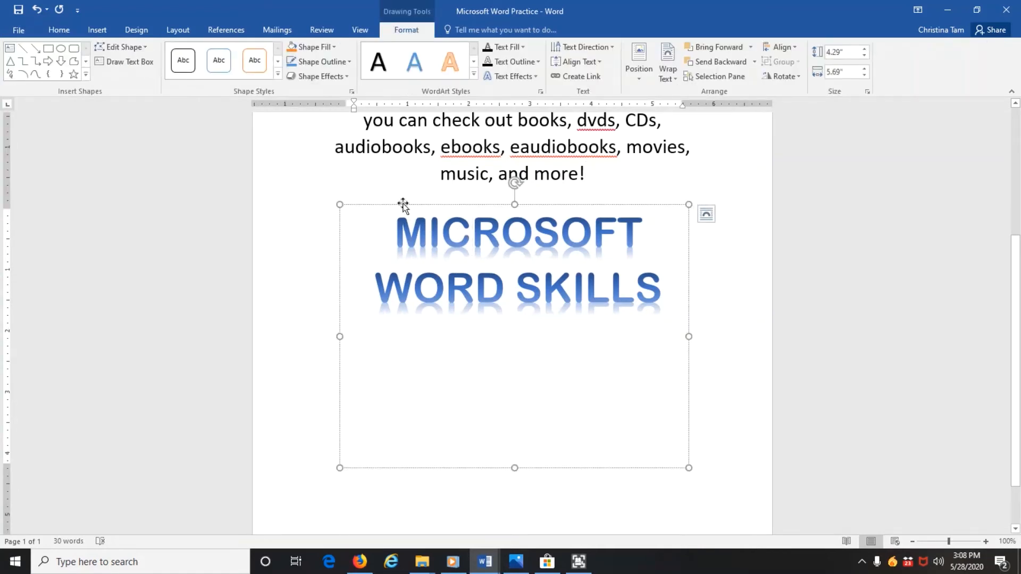
left_click(390, 147)
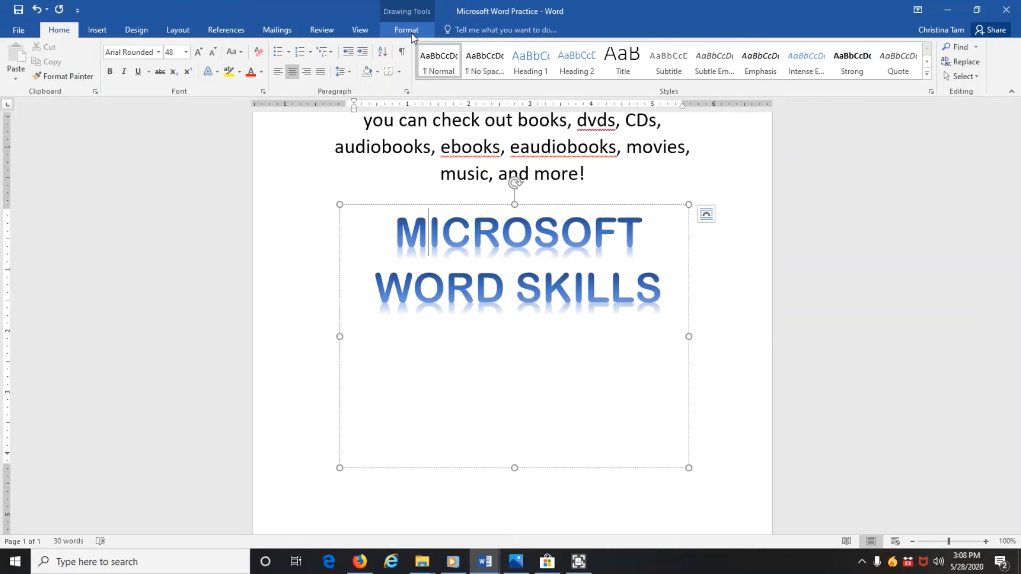
left_click(406, 30)
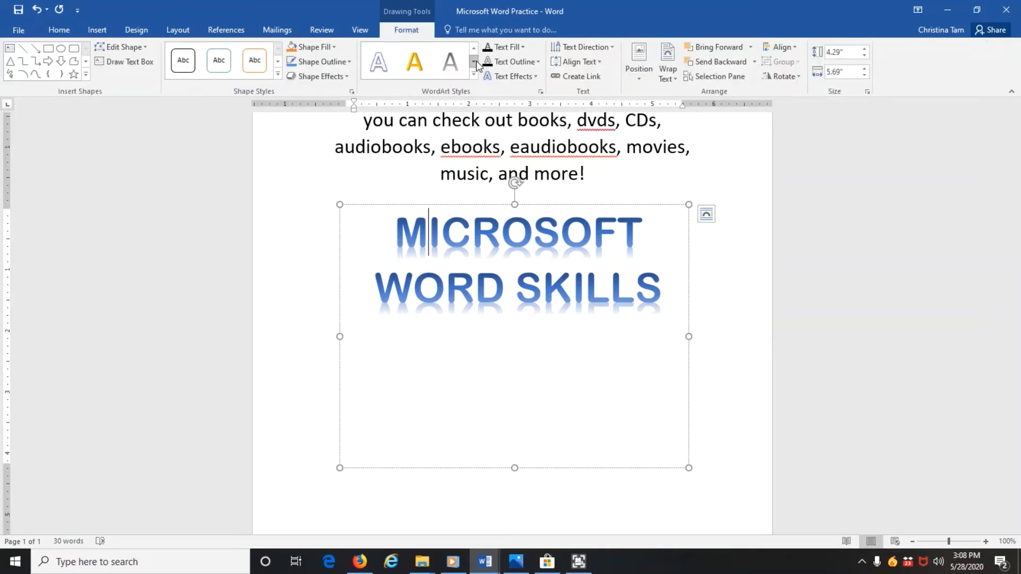
left_click(474, 60)
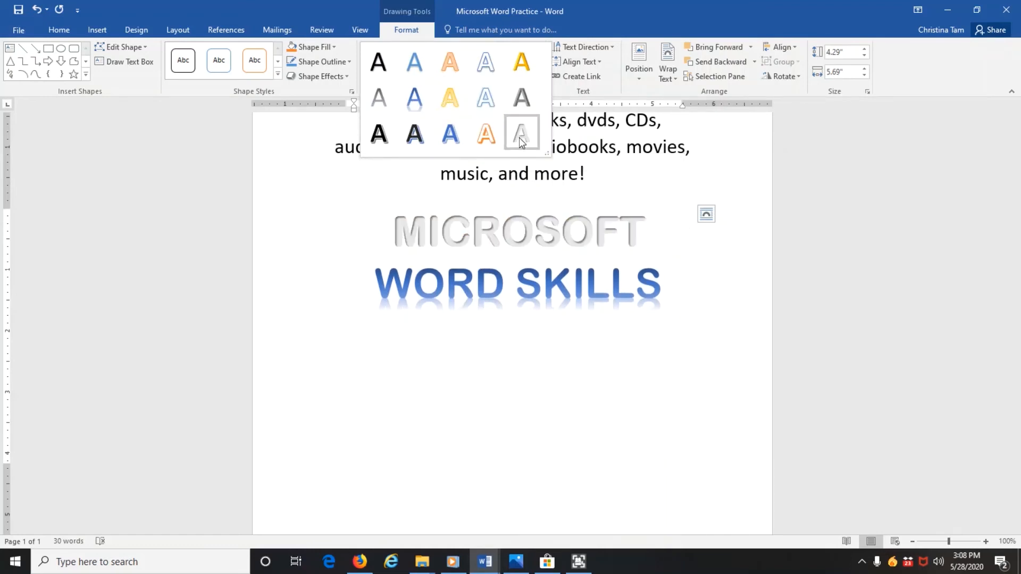
left_click(413, 134)
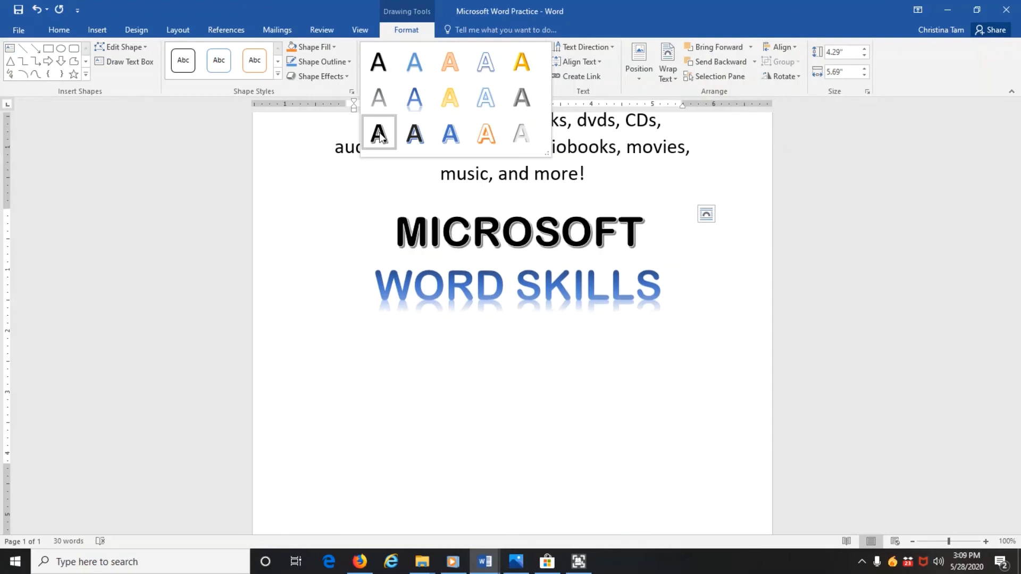
left_click(378, 135)
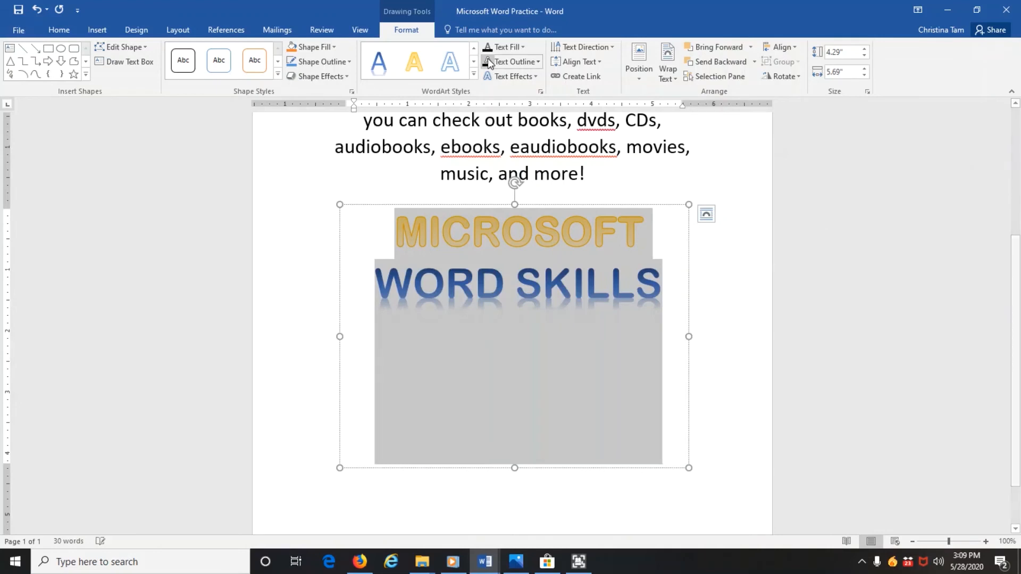
mouse_move(514, 76)
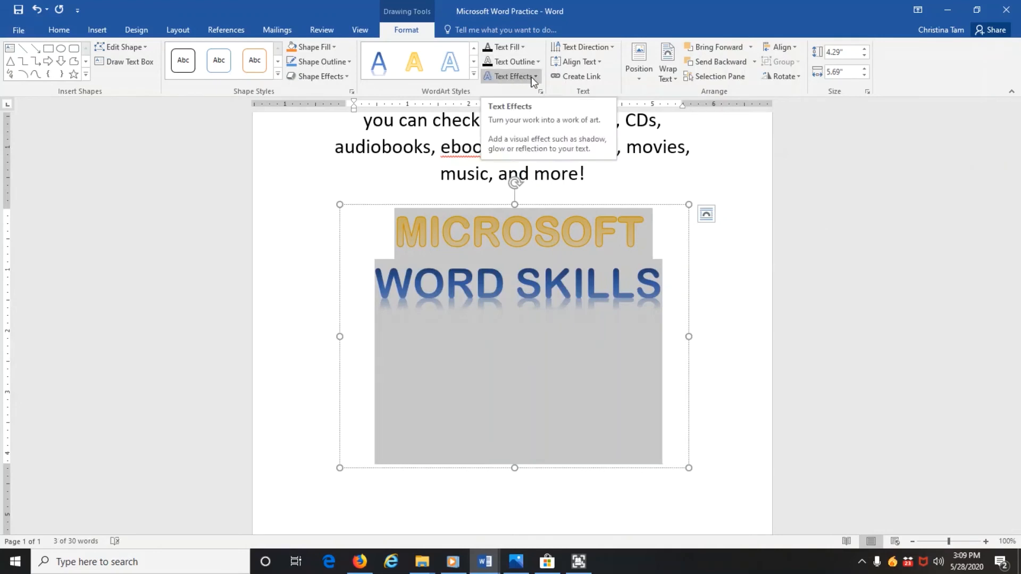
Preview shadow, reflection and 3-D rotation text effects, then a Transform warp shape on the heading
left_click(513, 77)
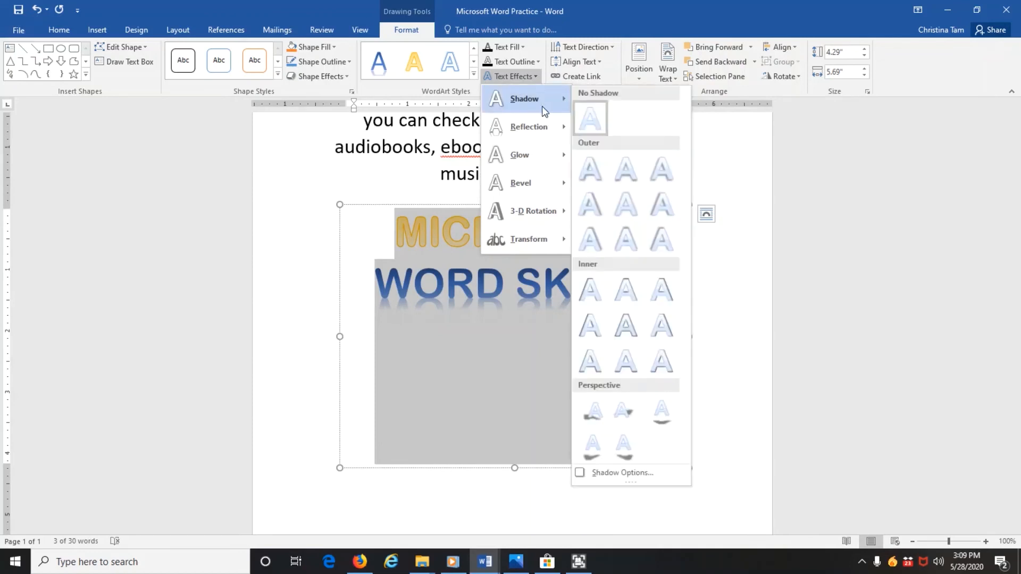
left_click(590, 203)
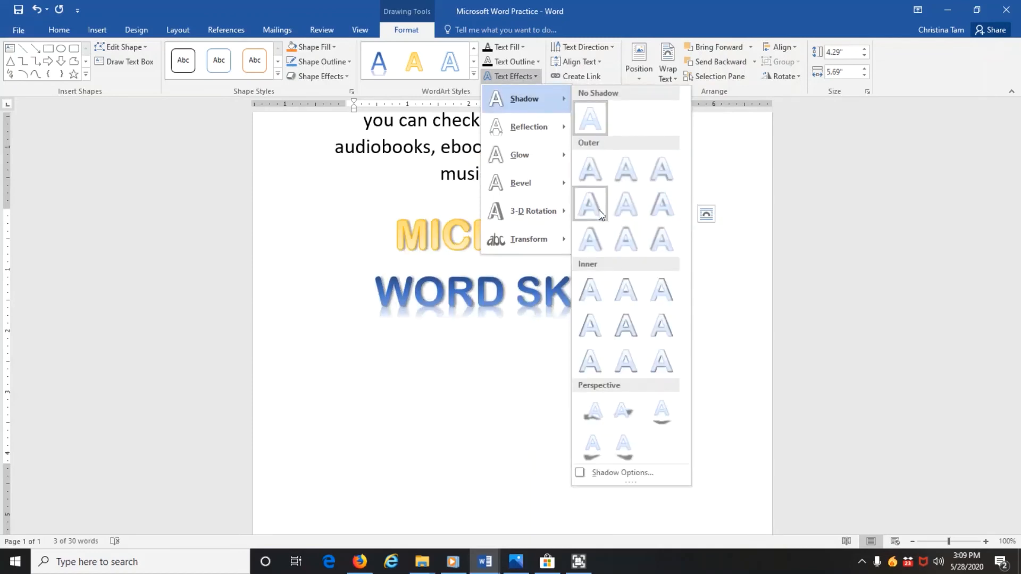
mouse_move(625, 237)
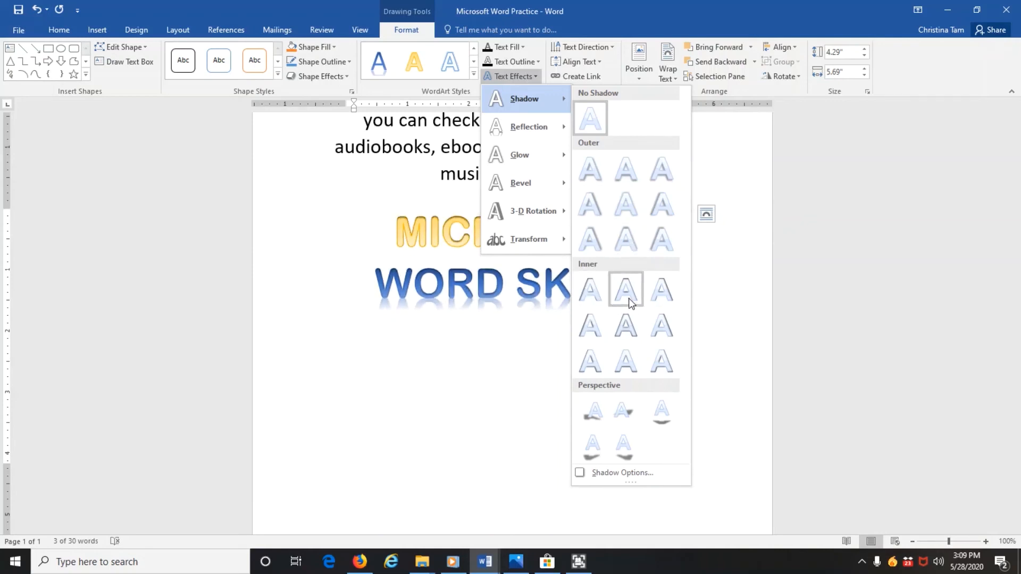
mouse_move(626, 412)
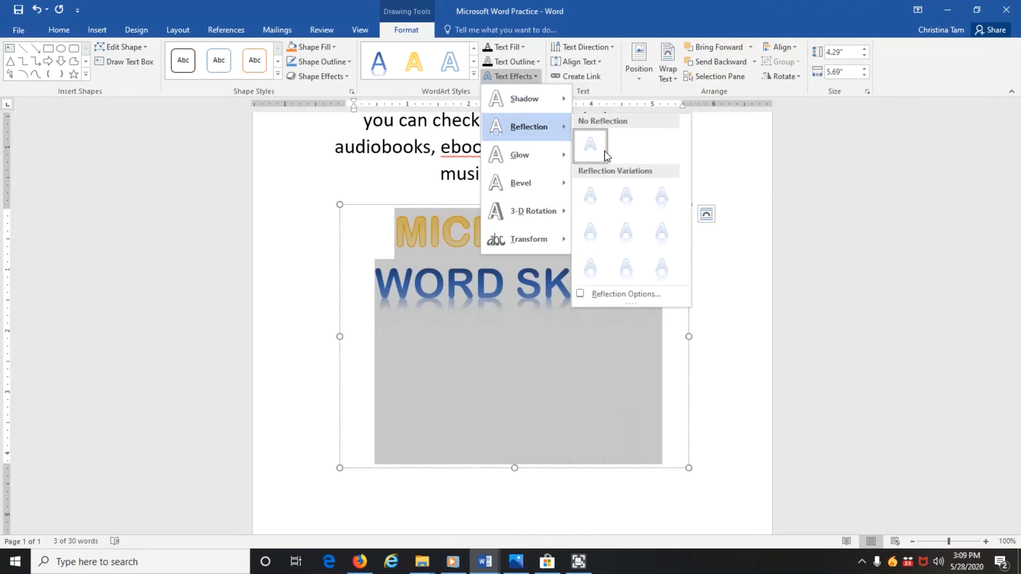
left_click(661, 267)
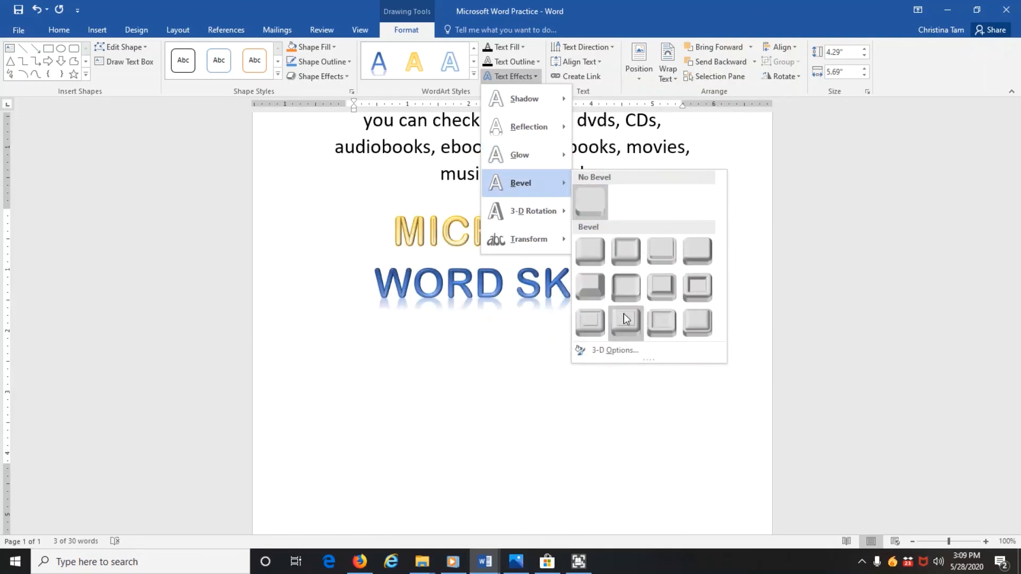
left_click(532, 211)
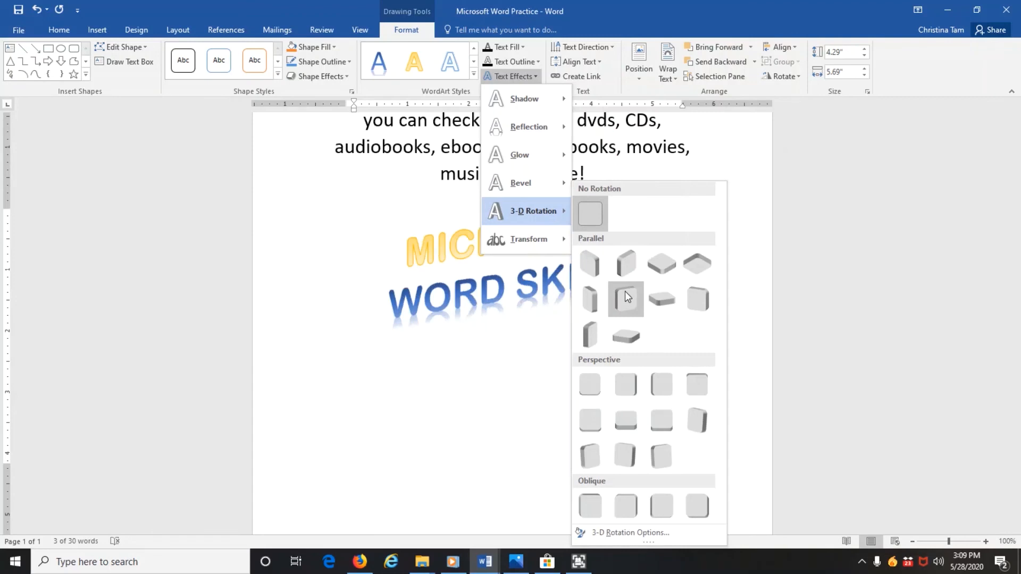
mouse_move(626, 297)
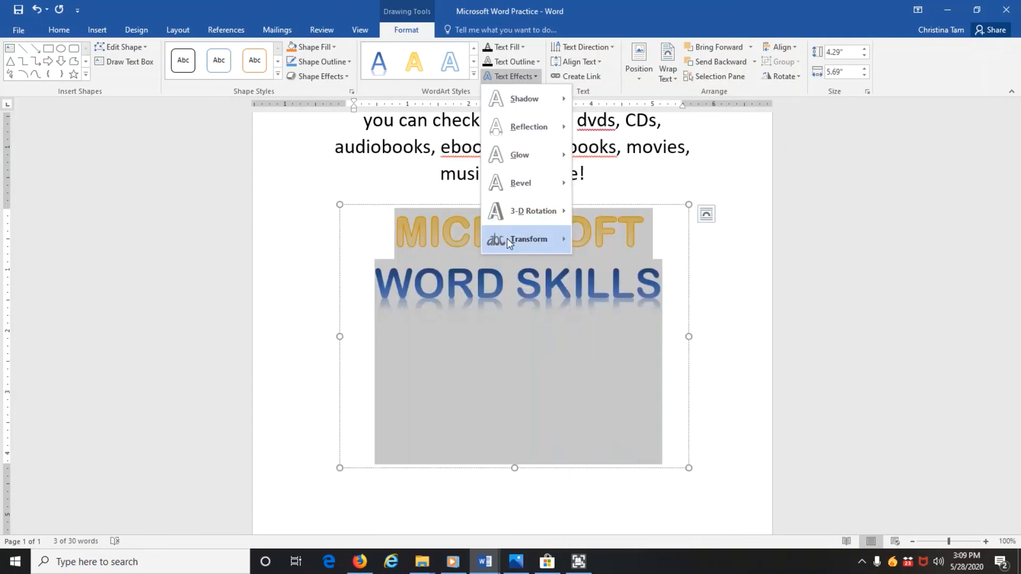
left_click(529, 239)
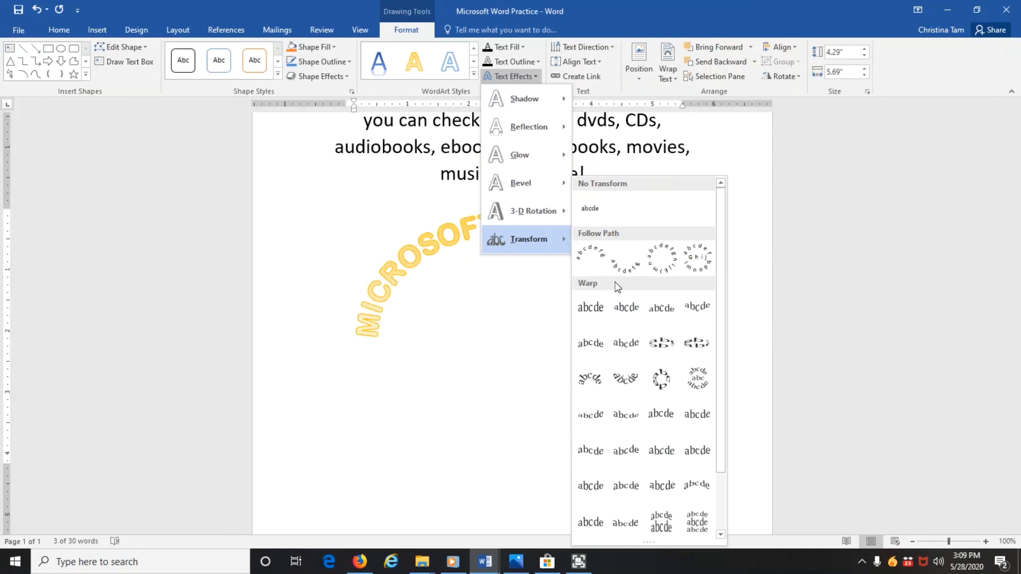
left_click(625, 306)
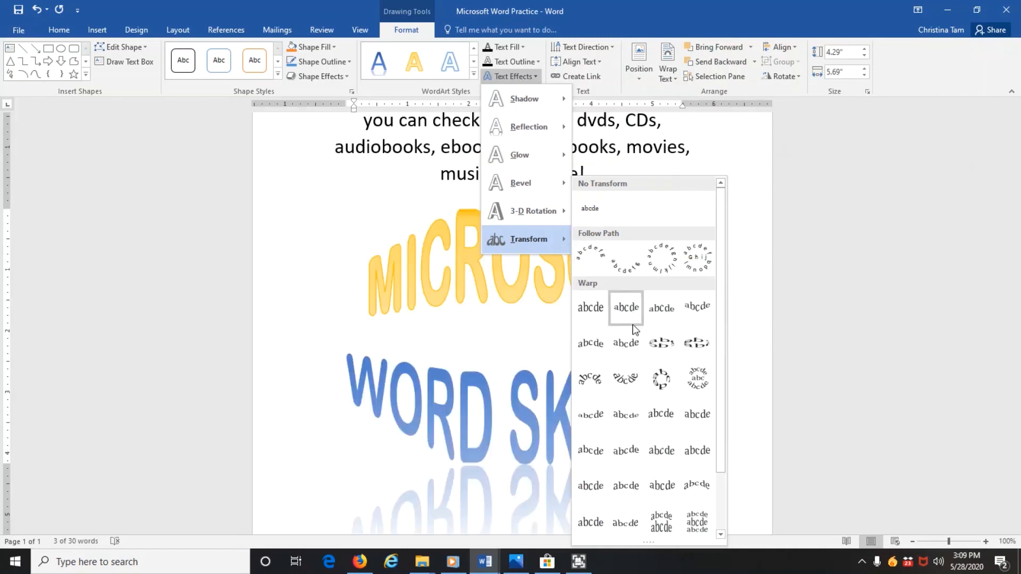